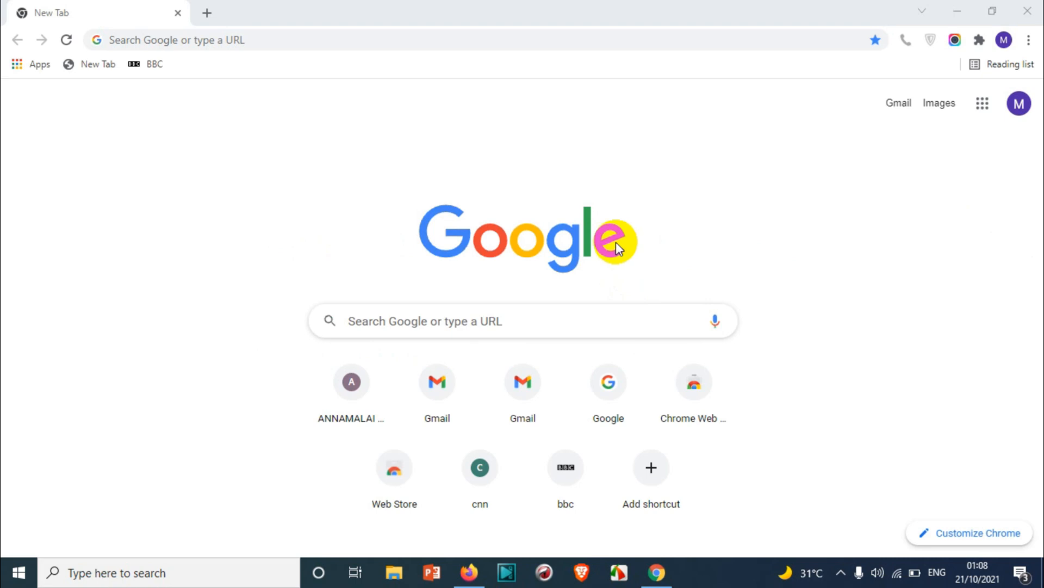
pyautogui.moveTo(629, 245)
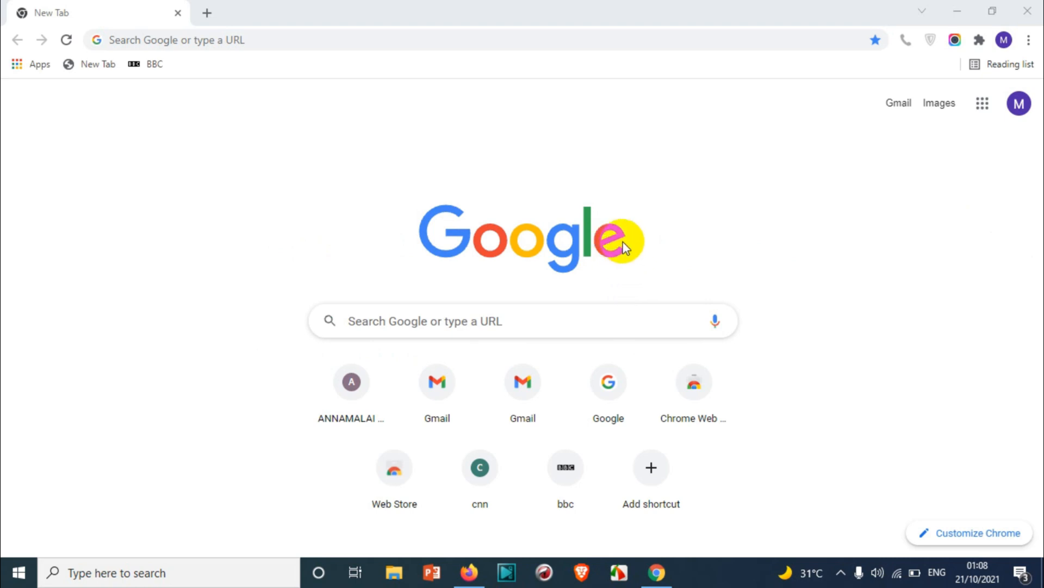
pyautogui.moveTo(618, 237)
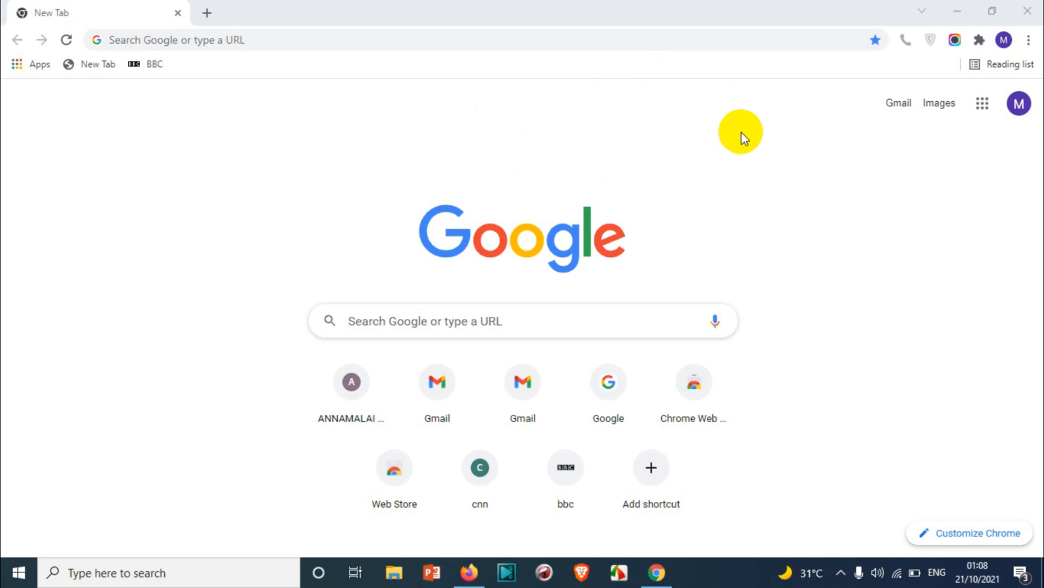
pyautogui.moveTo(697, 103)
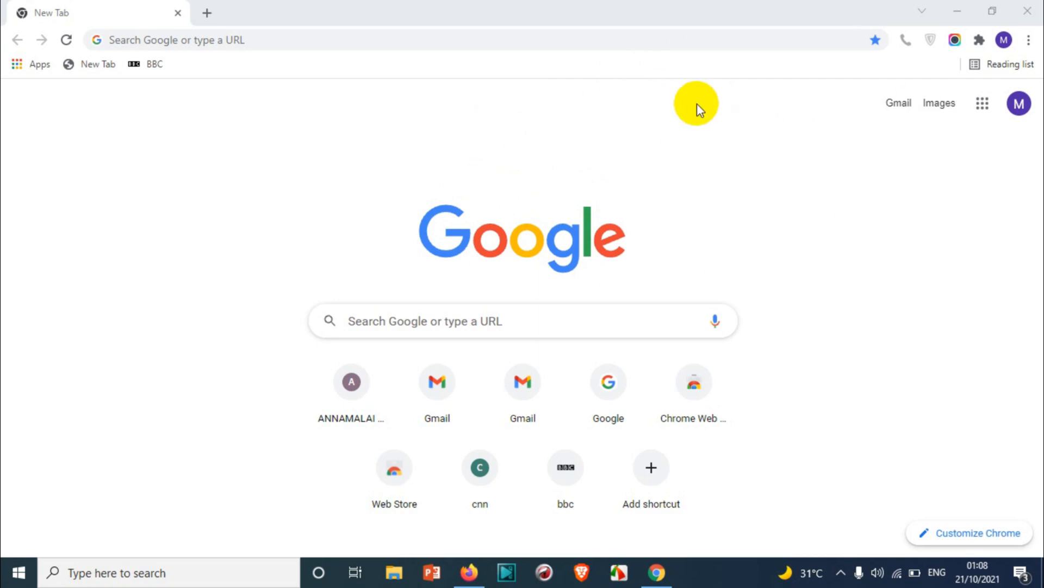
pyautogui.moveTo(850, 106)
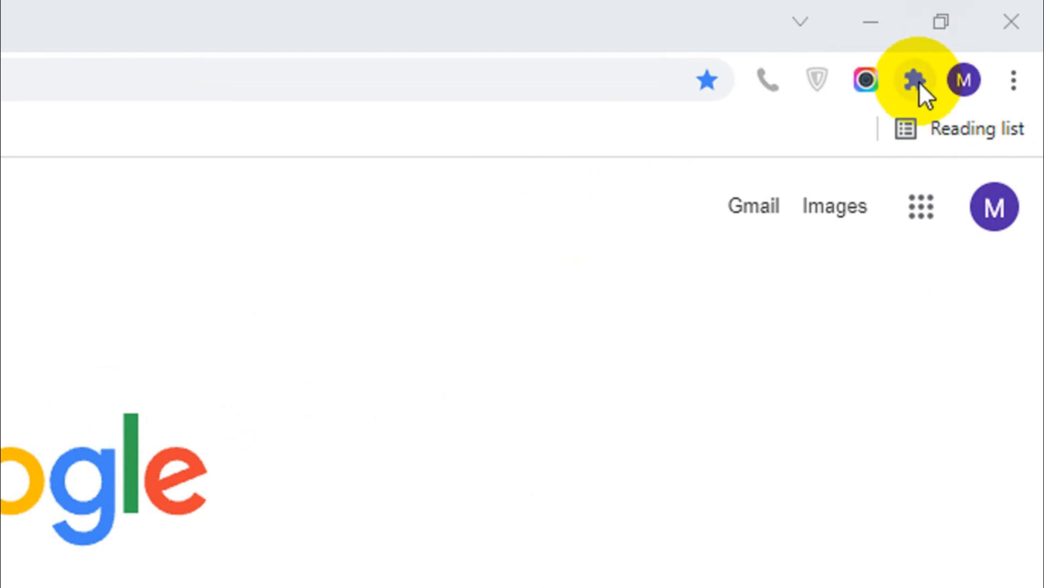
# - Open the Manage extensions page and its side menu with the Open Chrome Web Store link
pyautogui.click(915, 80)
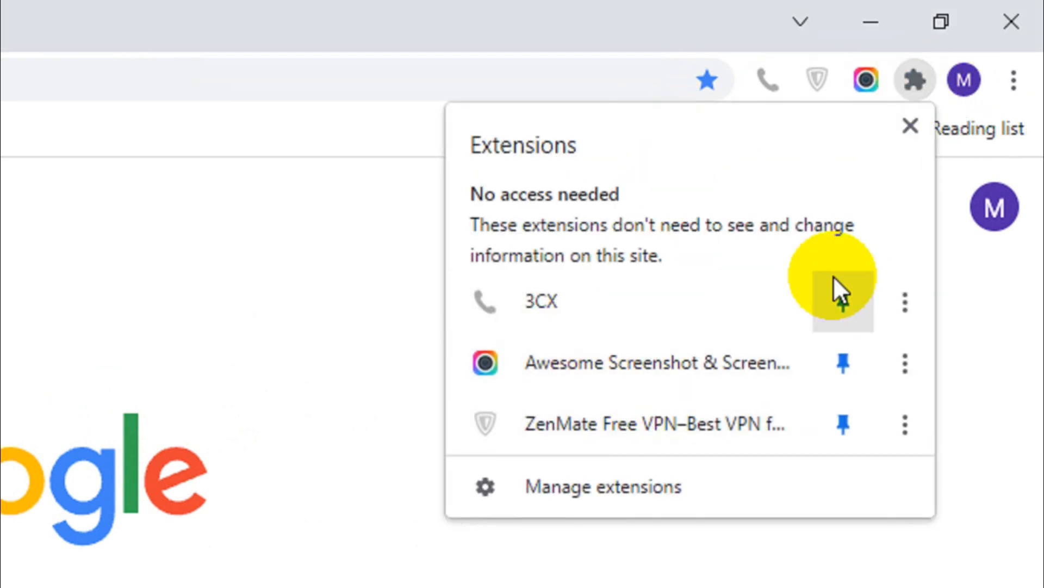
pyautogui.click(842, 300)
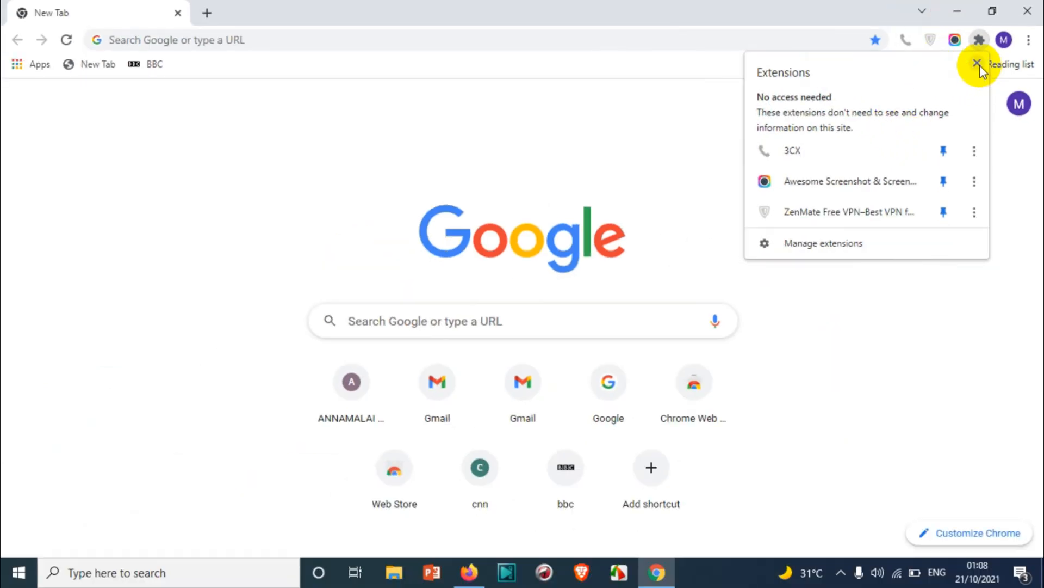
pyautogui.moveTo(977, 63)
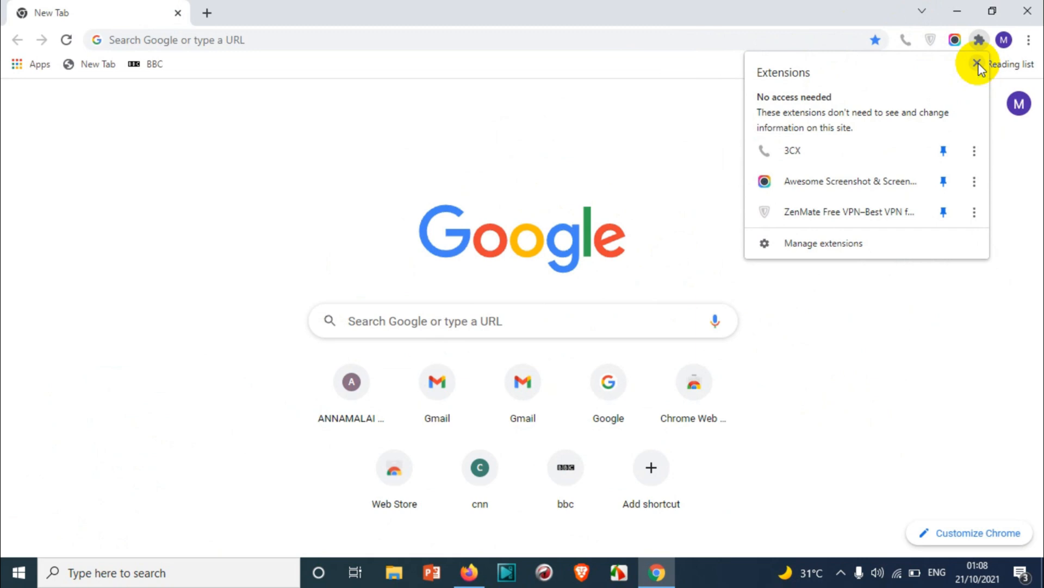
pyautogui.click(975, 62)
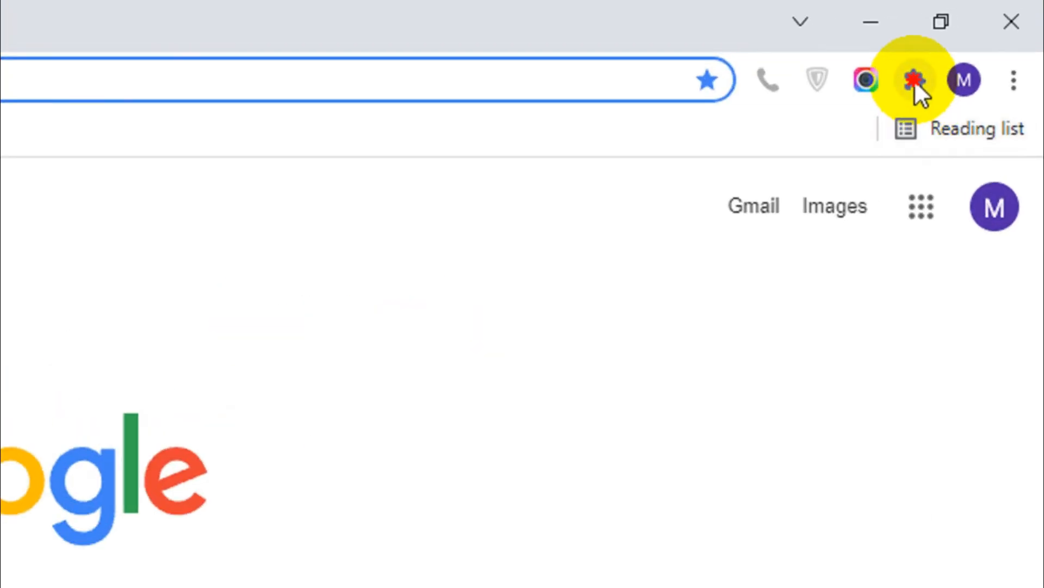
pyautogui.click(914, 78)
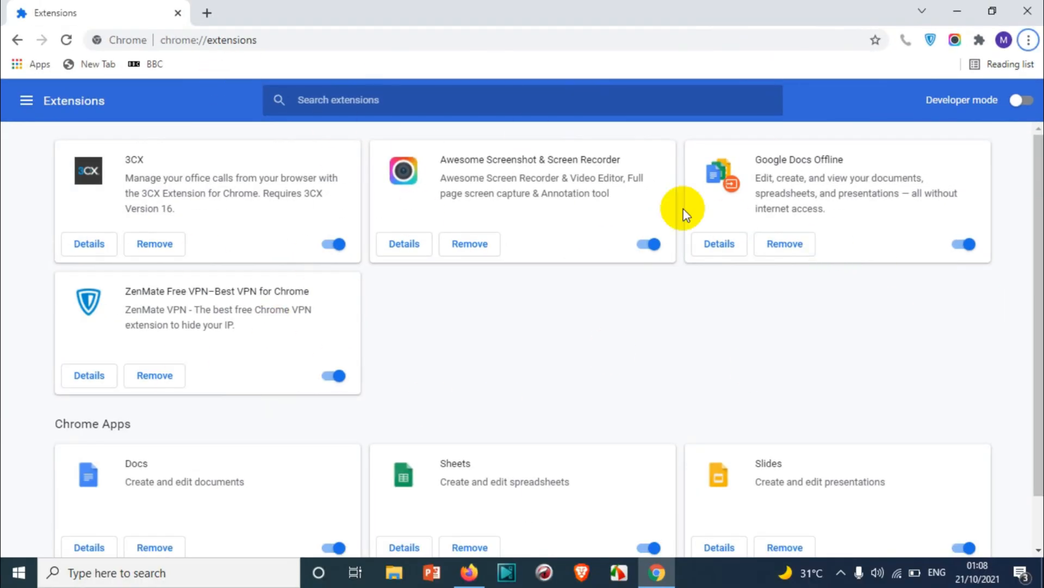
pyautogui.moveTo(434, 304)
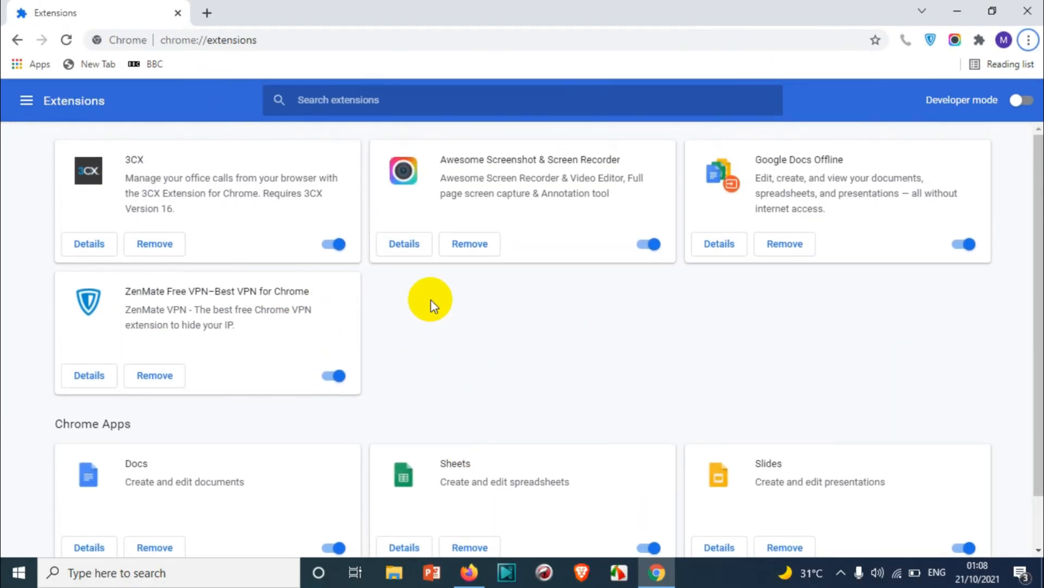
pyautogui.moveTo(22, 101)
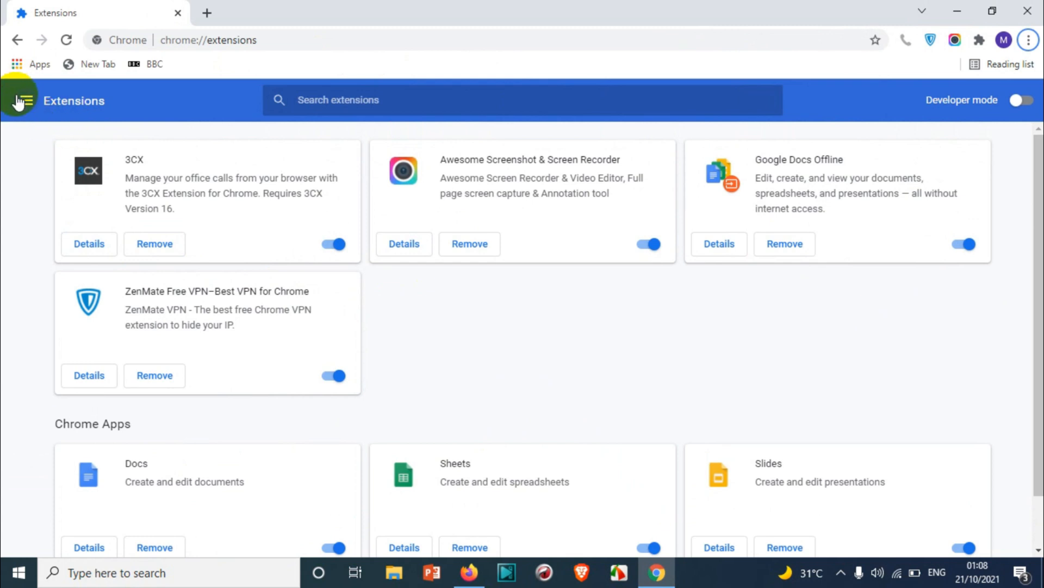
pyautogui.click(21, 101)
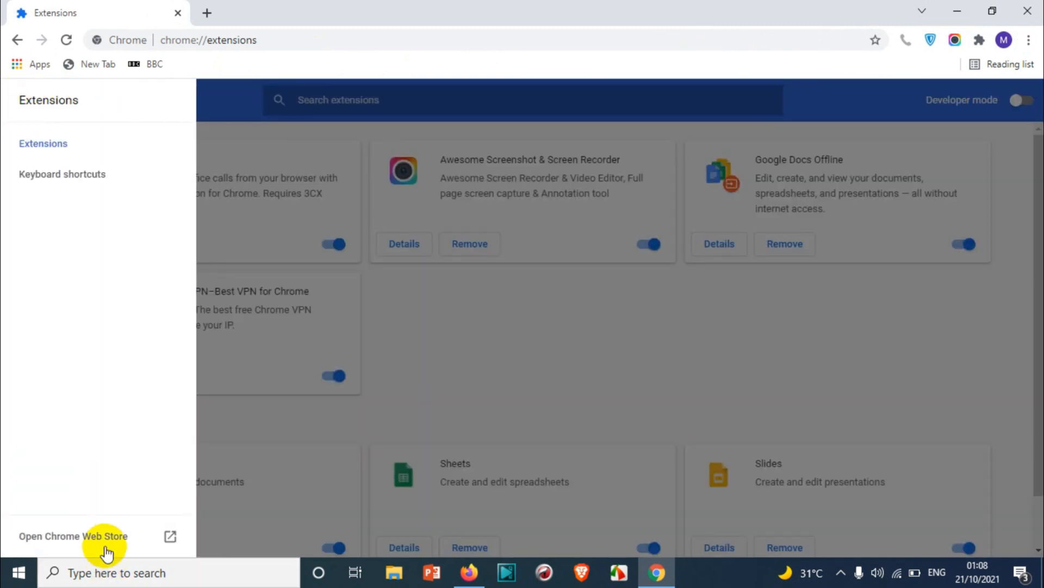
pyautogui.click(23, 101)
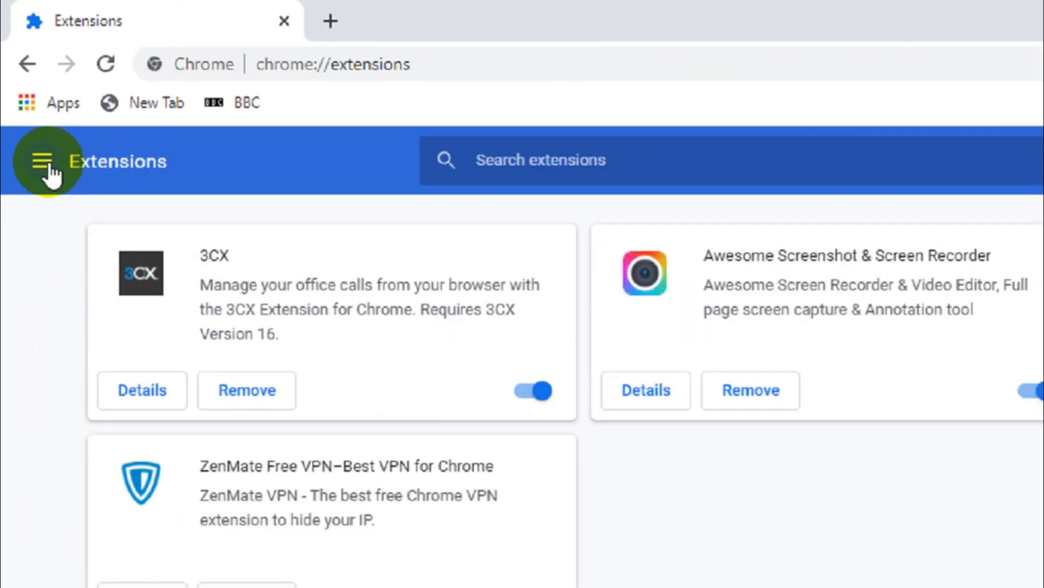
pyautogui.click(42, 160)
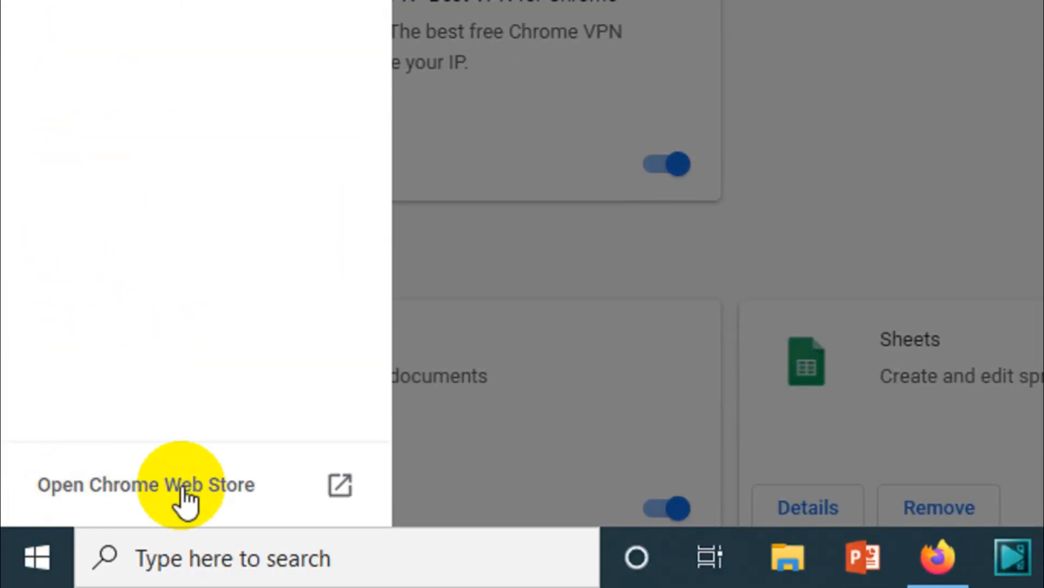
# - Open the Chrome Web Store in a new tab and scroll to Google Translate under Get Started
pyautogui.click(145, 484)
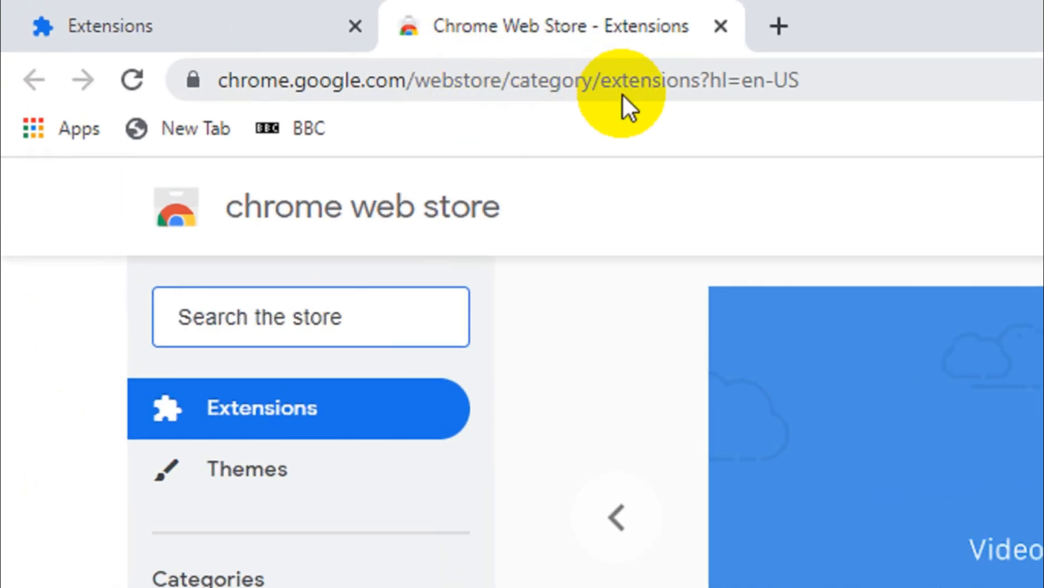
pyautogui.moveTo(666, 117)
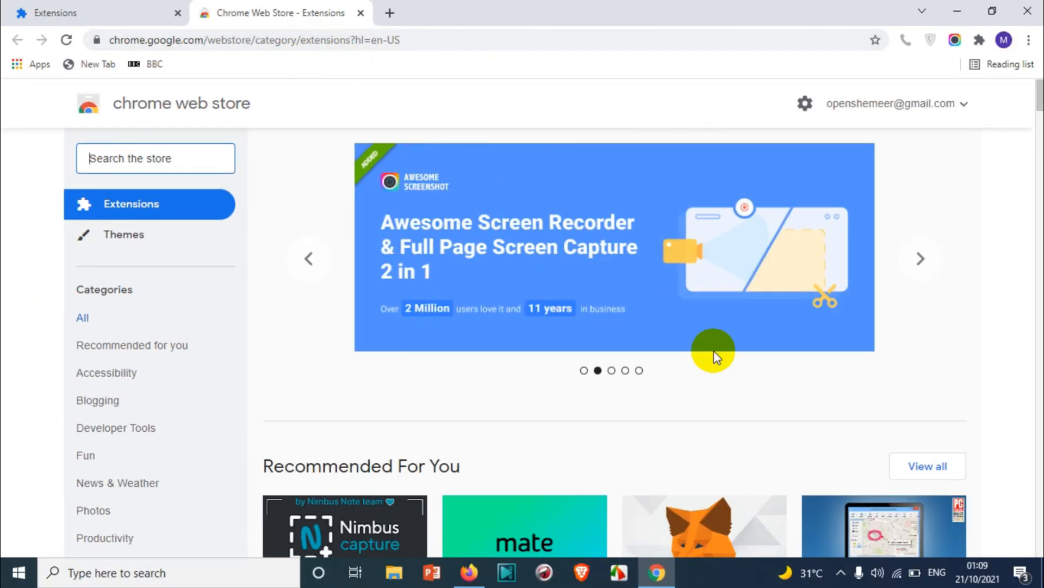
pyautogui.scroll(-3)
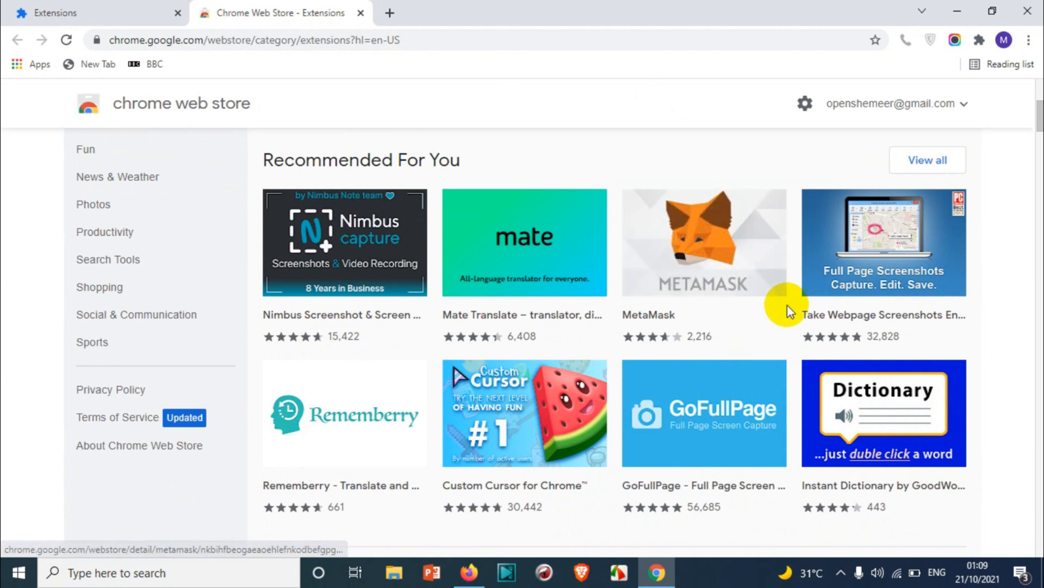
pyautogui.scroll(-3)
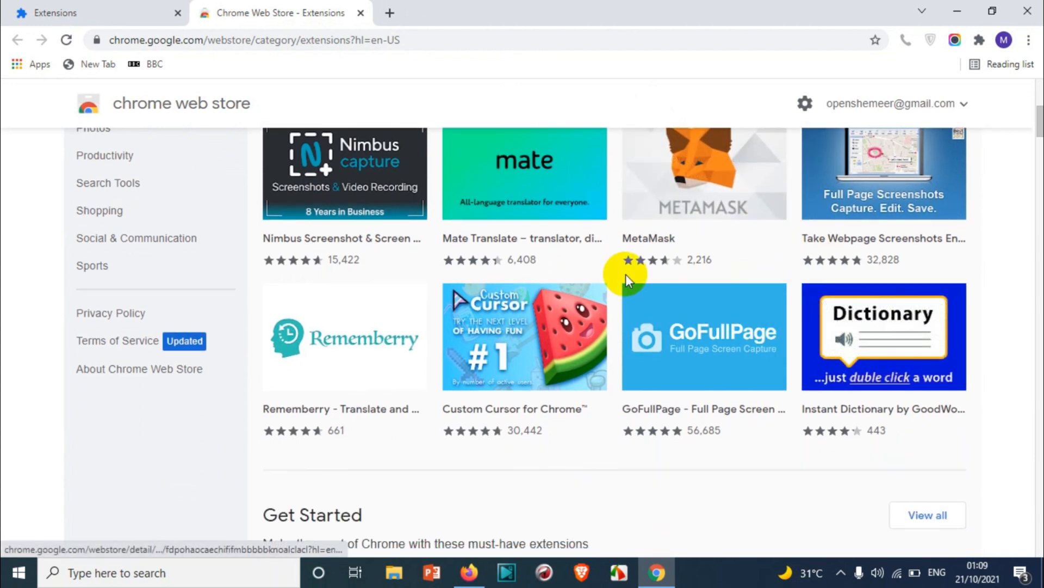
pyautogui.moveTo(657, 311)
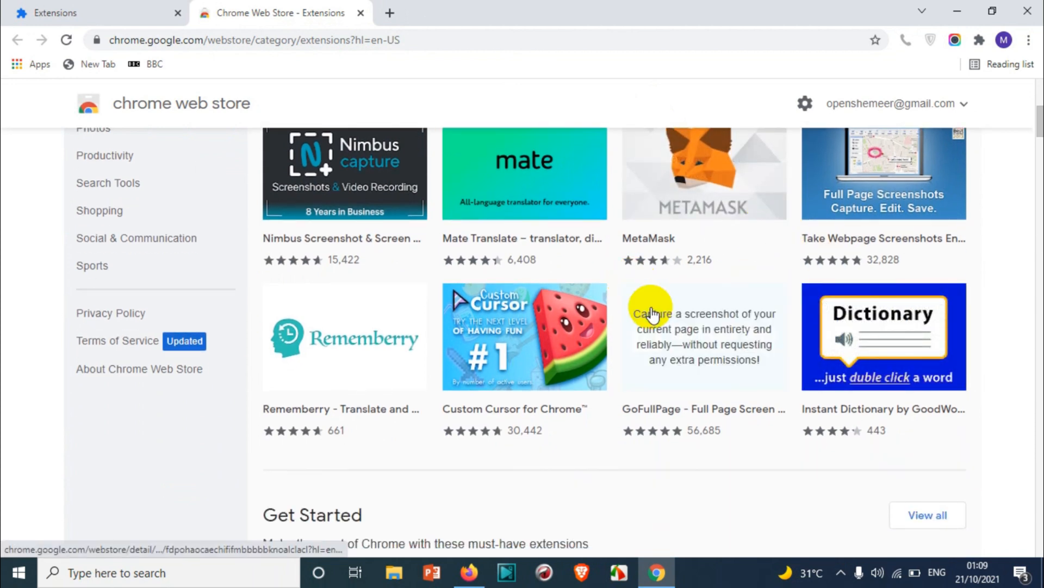
pyautogui.scroll(-3)
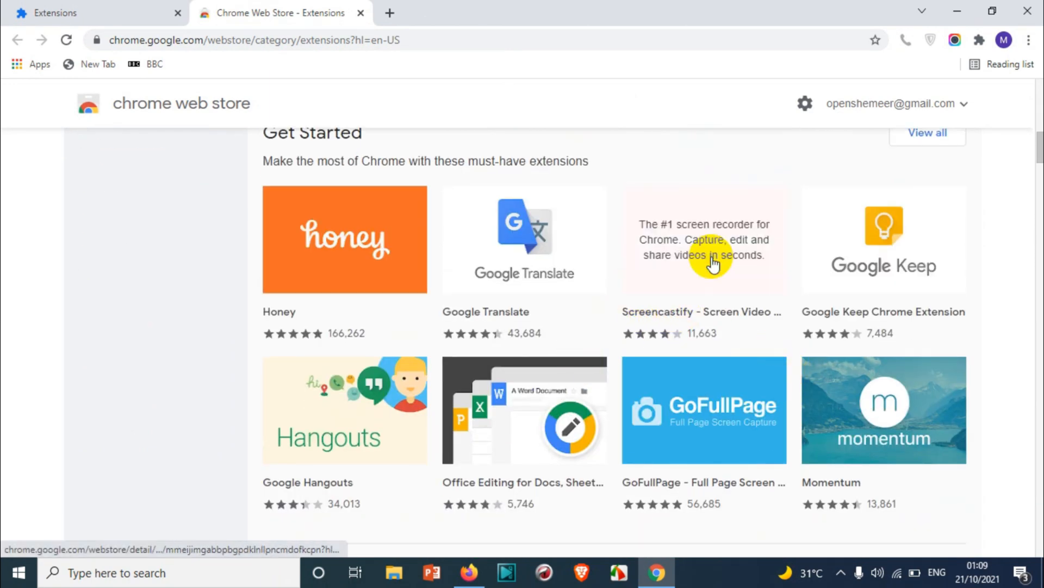
pyautogui.moveTo(547, 252)
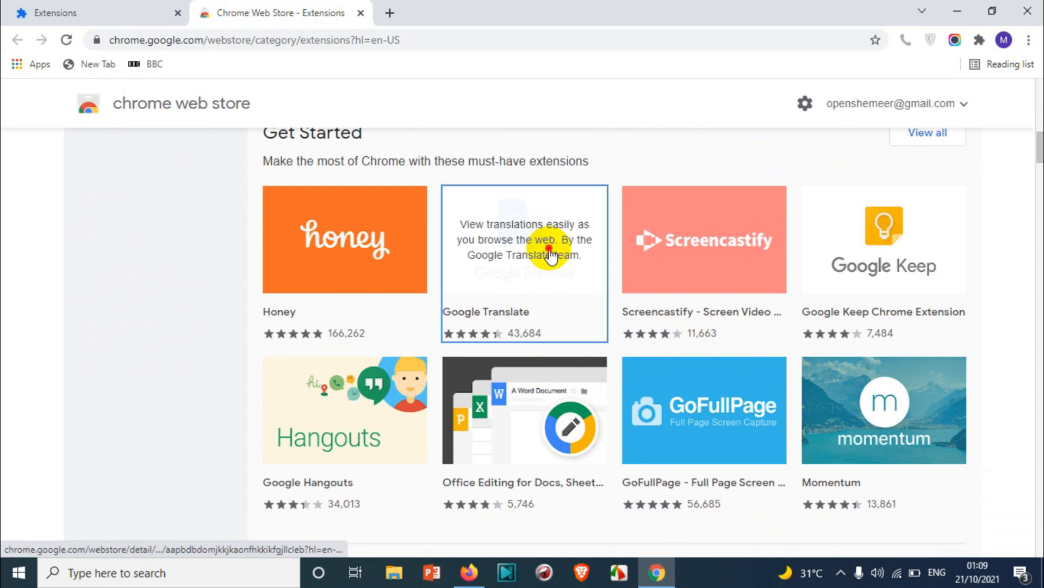
# - Open the Google Translate tile's store page to view its rating and user count
pyautogui.click(548, 251)
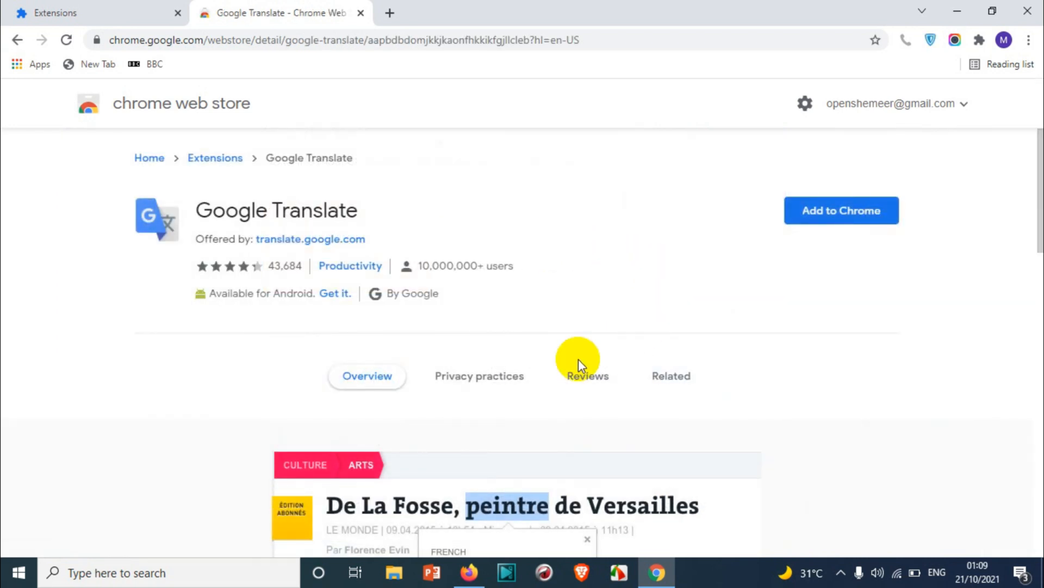
pyautogui.moveTo(683, 255)
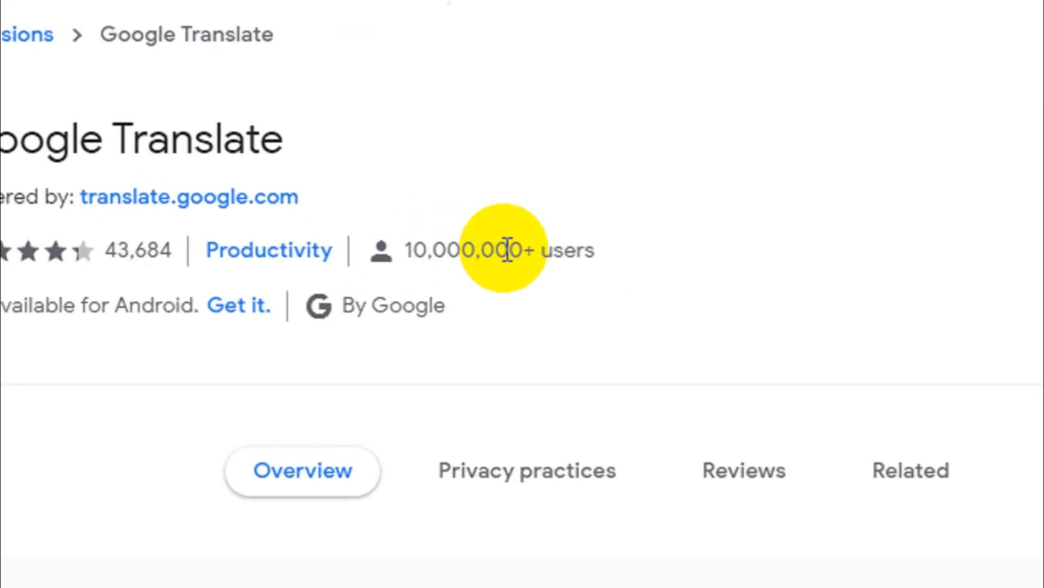
pyautogui.moveTo(470, 263)
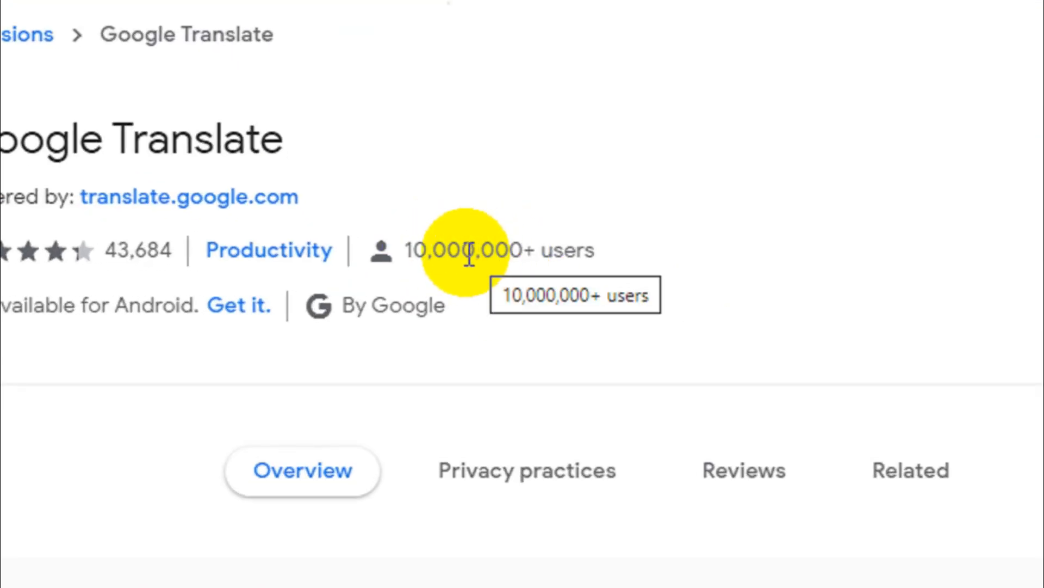
pyautogui.moveTo(432, 262)
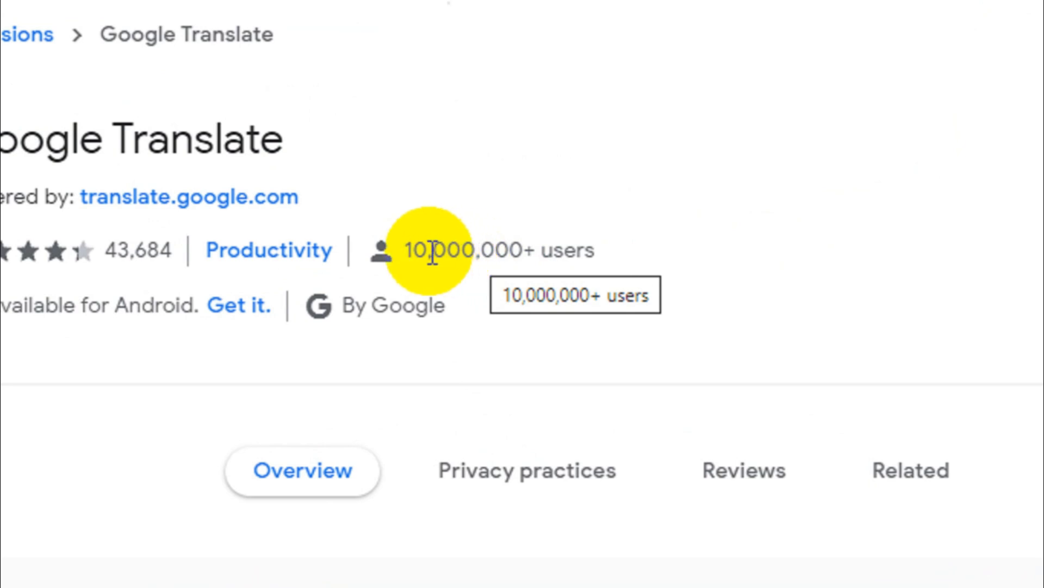
pyautogui.moveTo(421, 251)
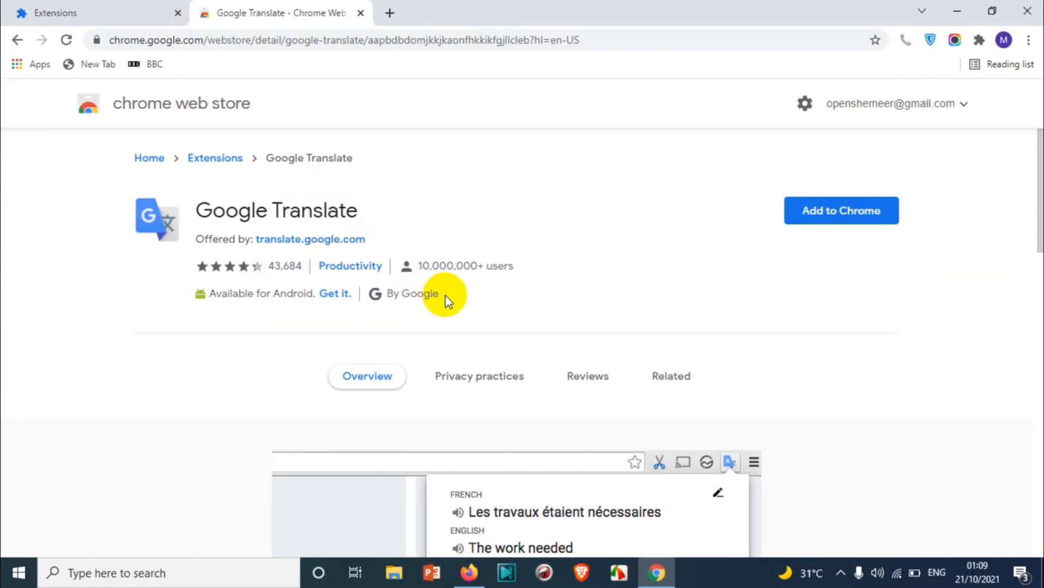
# - Add Google Translate to Chrome, confirm Add extension, and dismiss the 'has been added' notice
pyautogui.click(851, 211)
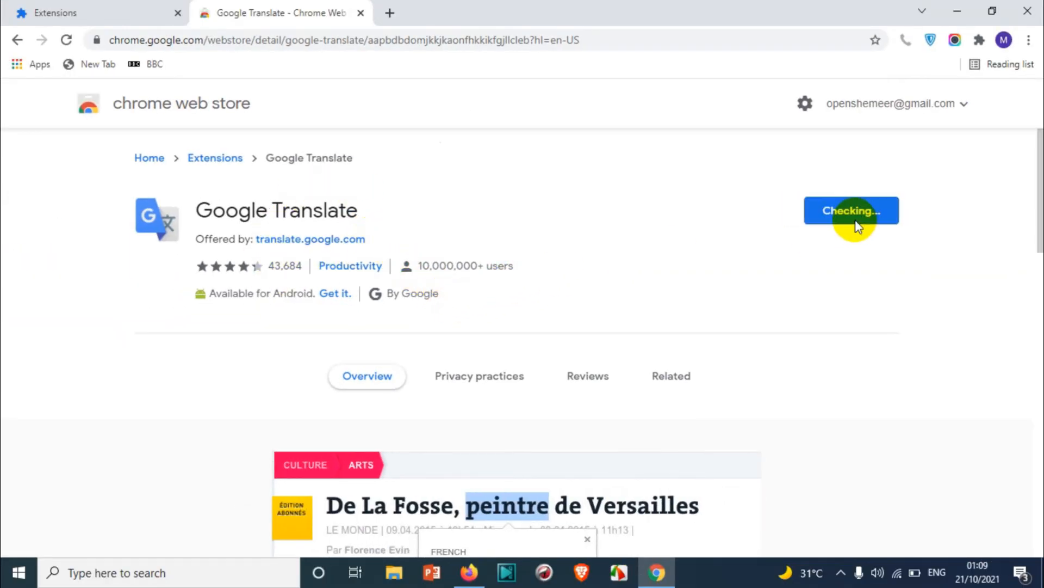
pyautogui.click(851, 211)
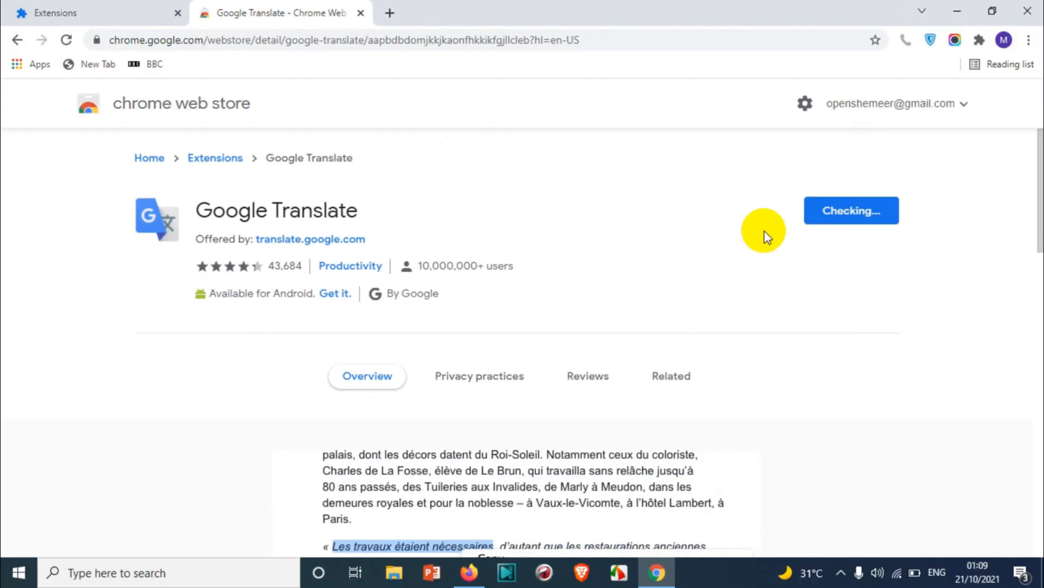
pyautogui.click(851, 210)
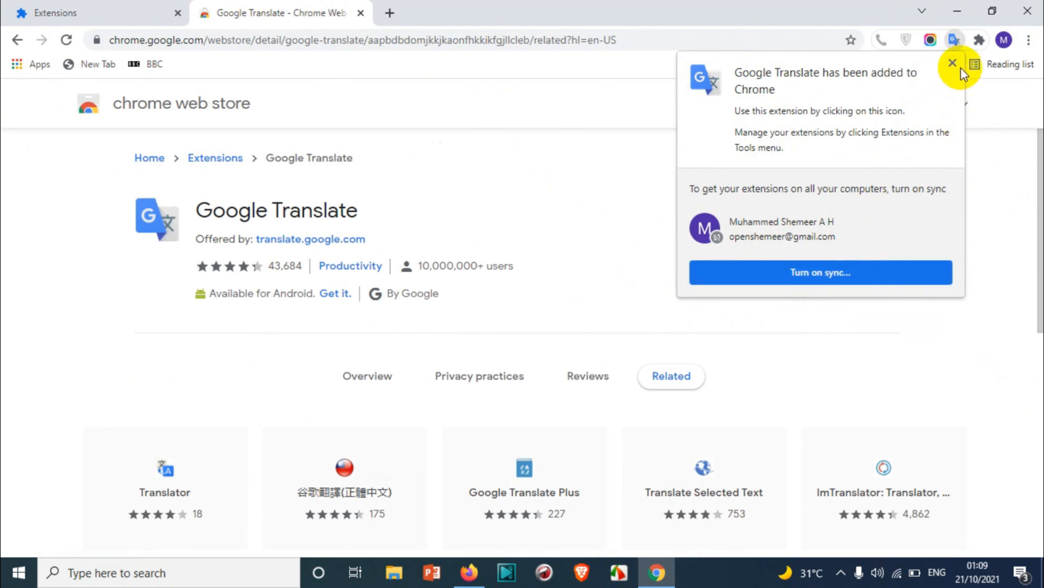
pyautogui.click(951, 64)
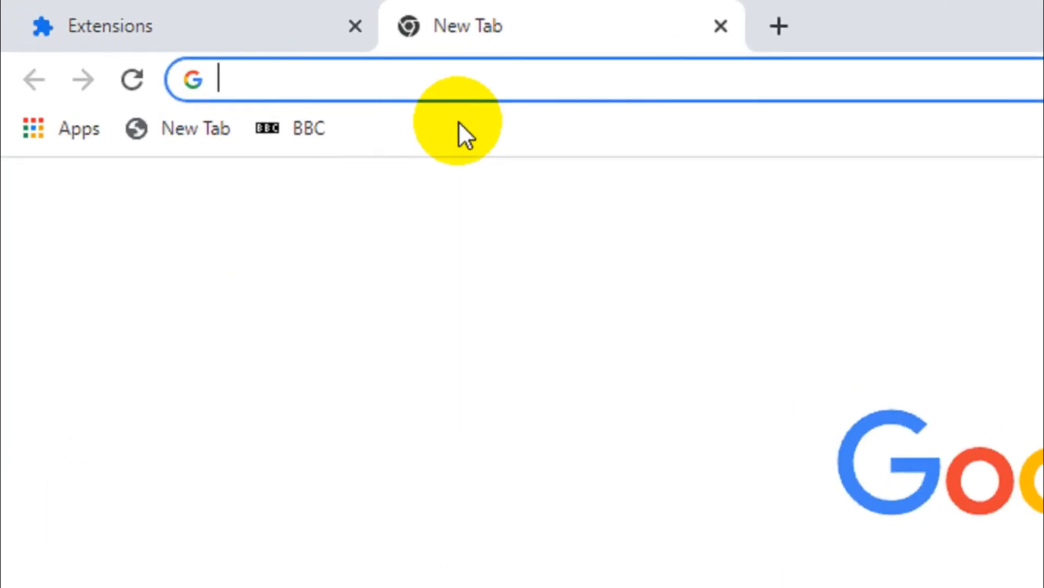
# - Pin Google Translate to the toolbar from the puzzle-piece Extensions menu
pyautogui.click(912, 79)
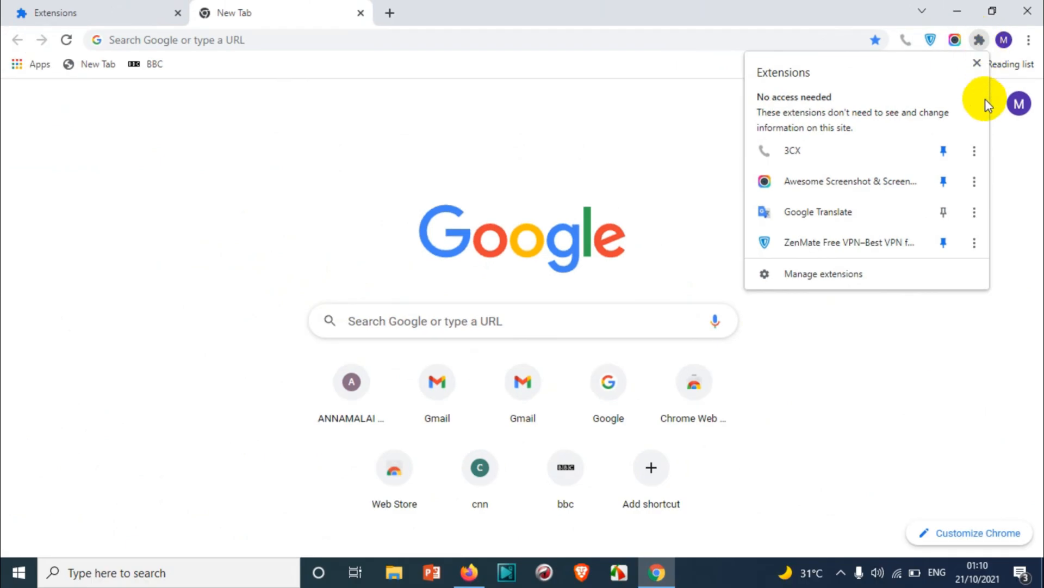
pyautogui.click(944, 211)
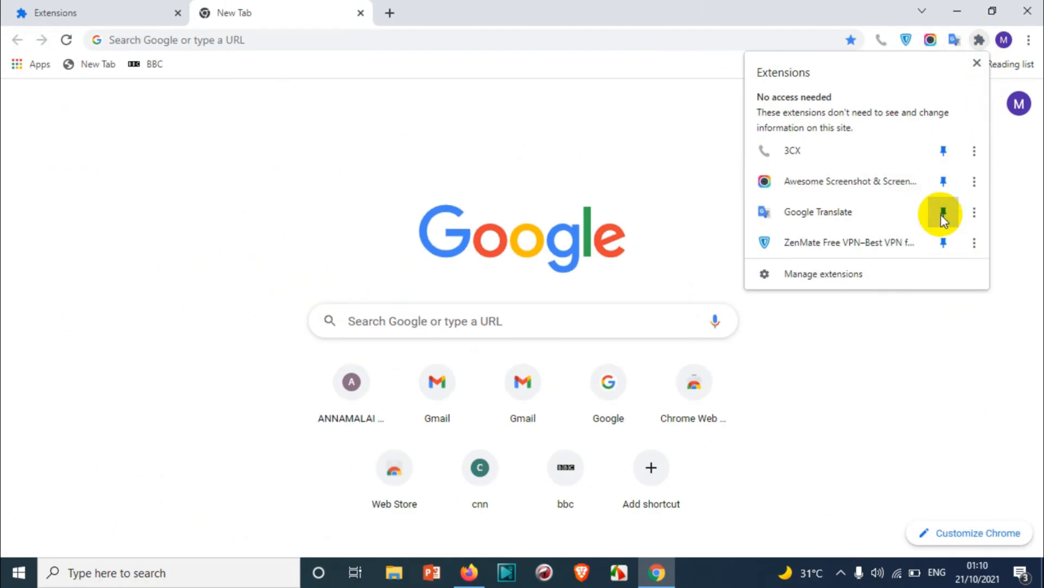